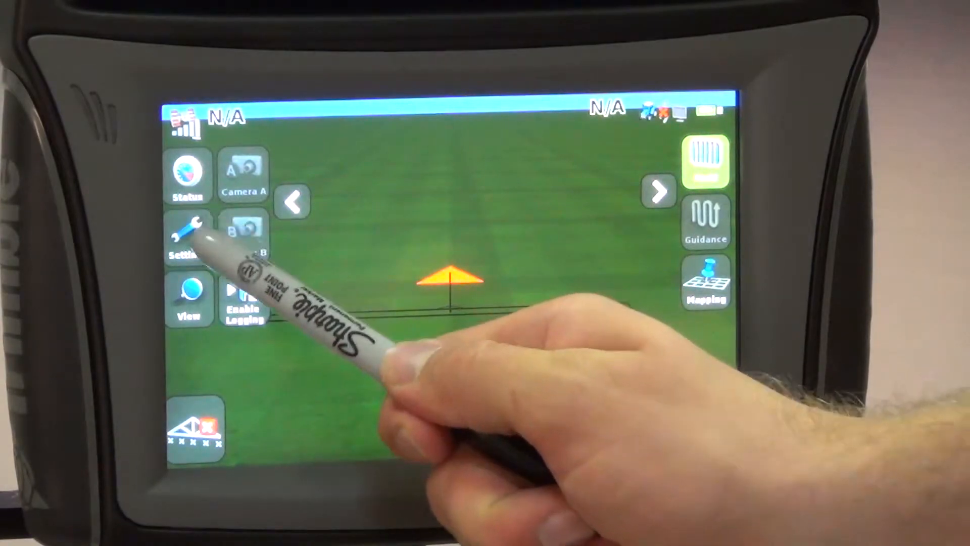
Go to Settings > System > Advanced > Save/Load Configurations
{"action": "left_click", "coordinate": [187, 238]}
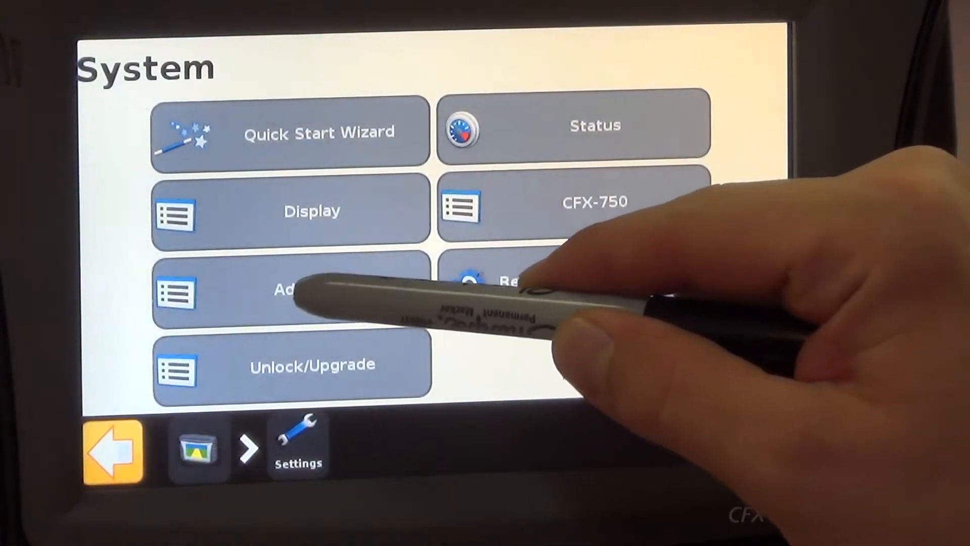
{"action": "left_click", "coordinate": [291, 291]}
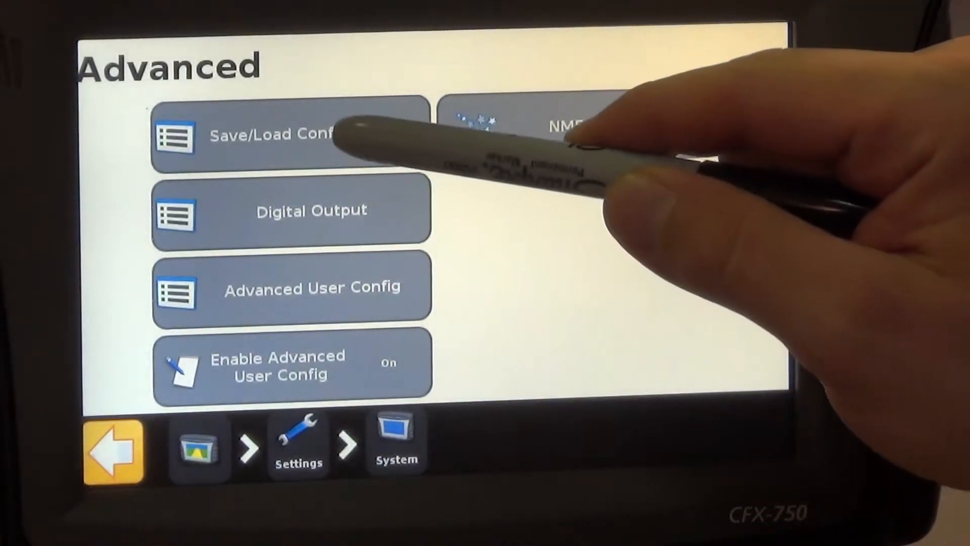
{"action": "left_click", "coordinate": [278, 135]}
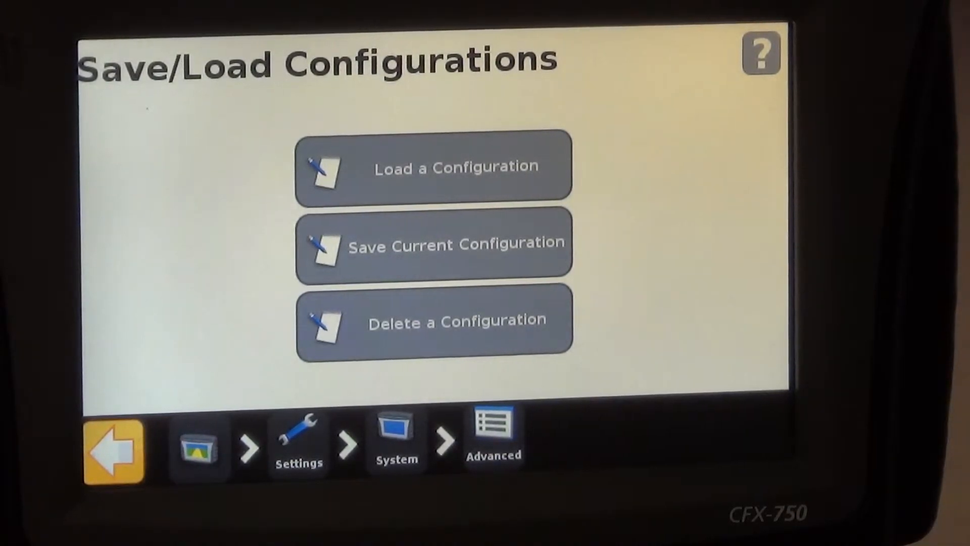
{"action": "left_click", "coordinate": [433, 167]}
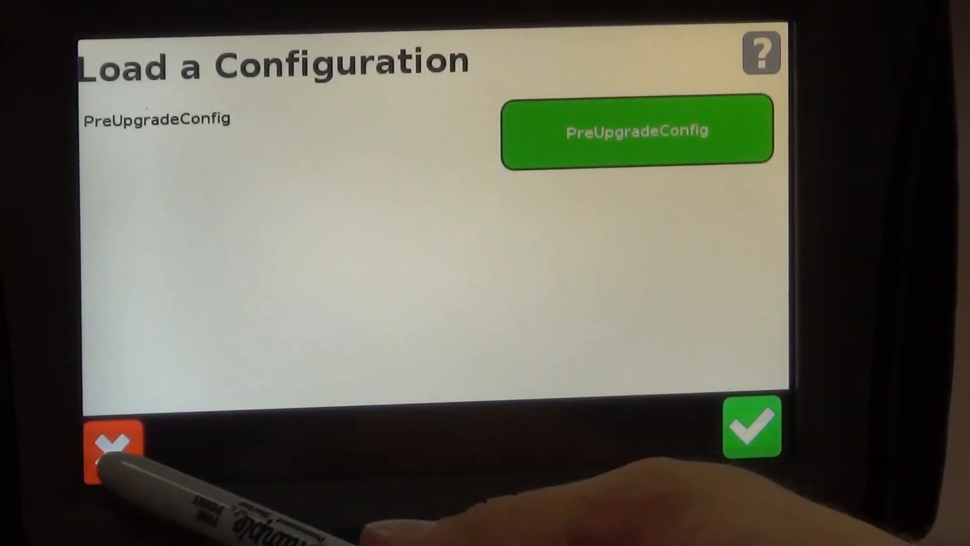
{"action": "left_click", "coordinate": [111, 436]}
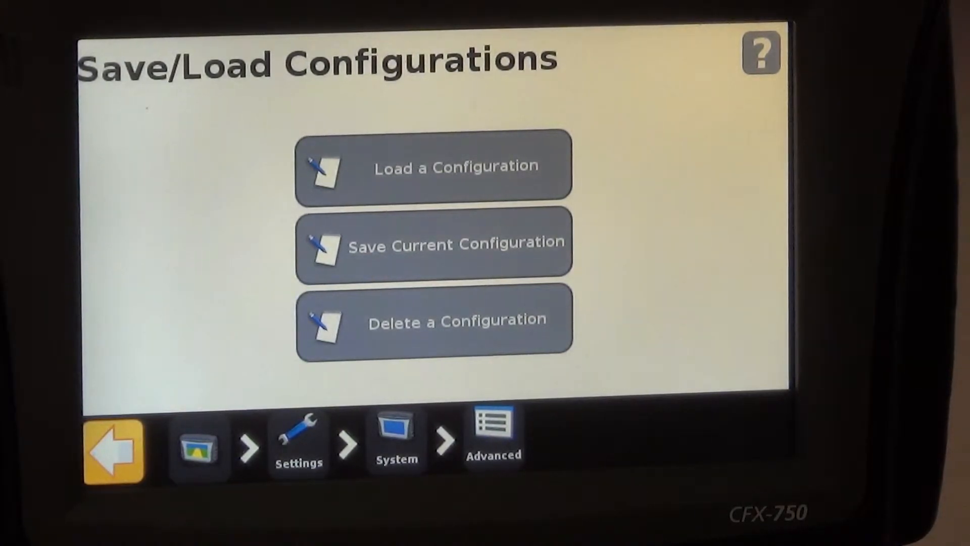
{"action": "left_click", "coordinate": [435, 243]}
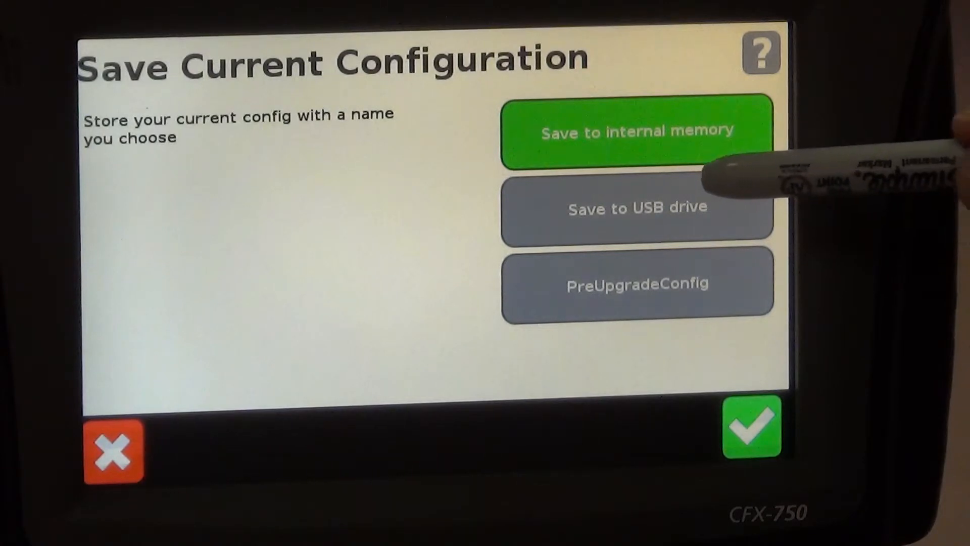
Choose the USB drive as the save destination and switch the naming keyboard to digits
{"action": "left_click", "coordinate": [637, 207]}
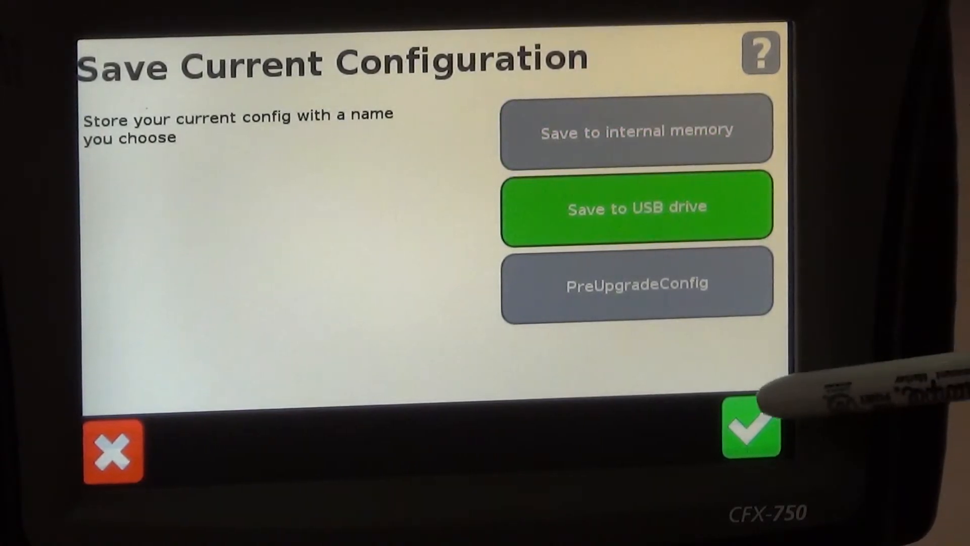
{"action": "left_click", "coordinate": [636, 207]}
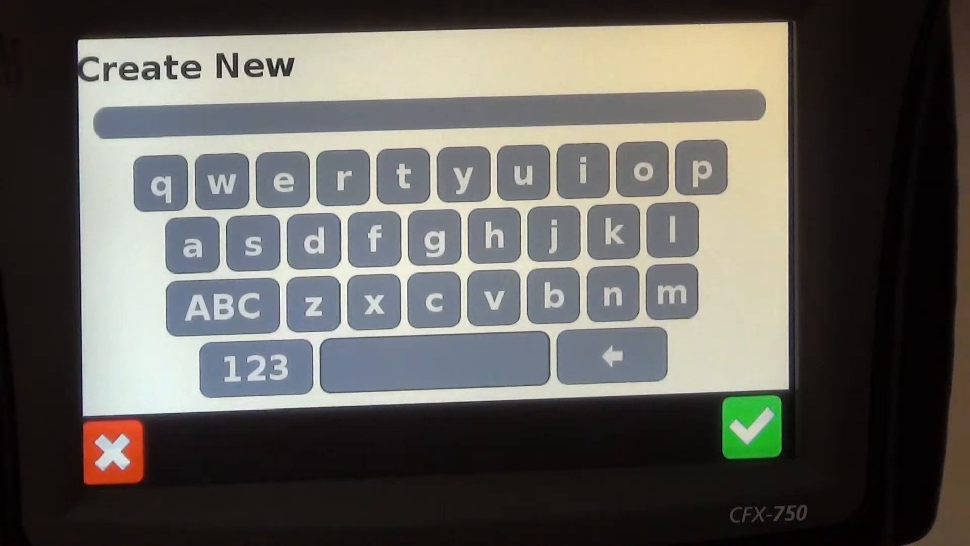
{"action": "left_click", "coordinate": [255, 364]}
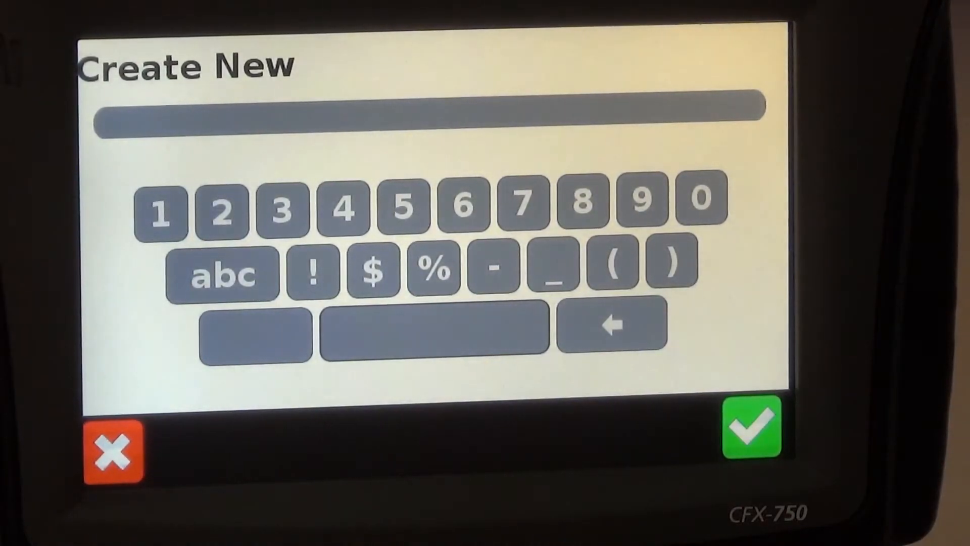
Name the configuration 8300, save it to USB, and return to Save/Load Configurations
{"action": "left_click", "coordinate": [582, 204]}
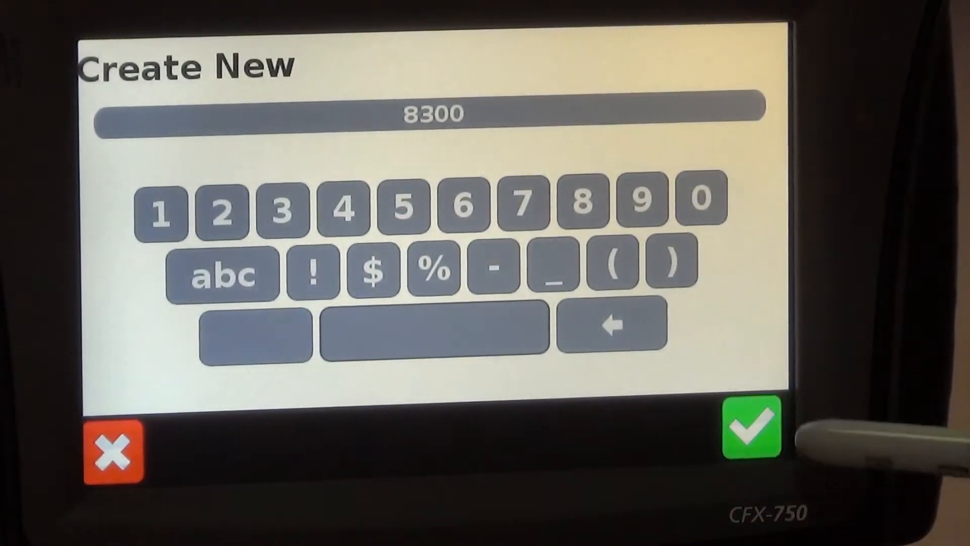
{"action": "left_click", "coordinate": [752, 425]}
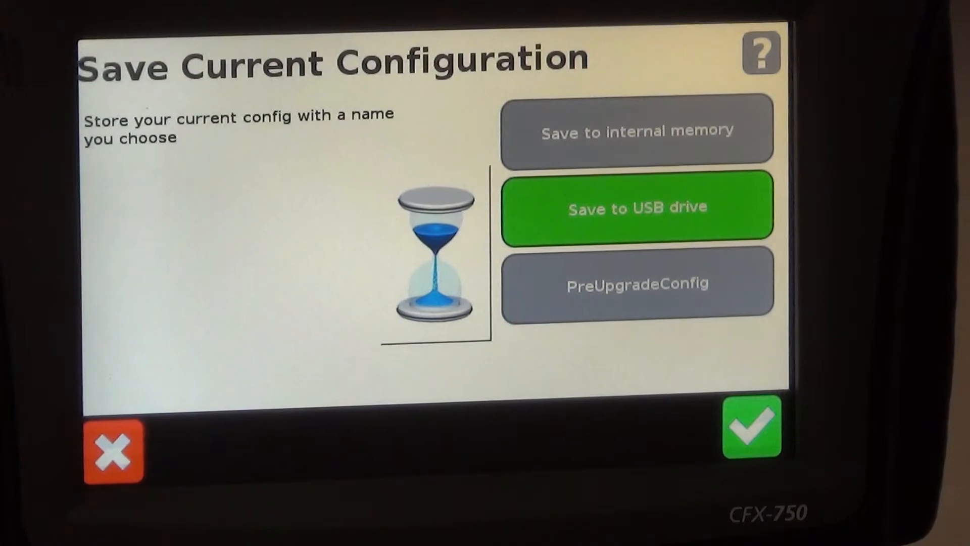
{"action": "left_click", "coordinate": [113, 450]}
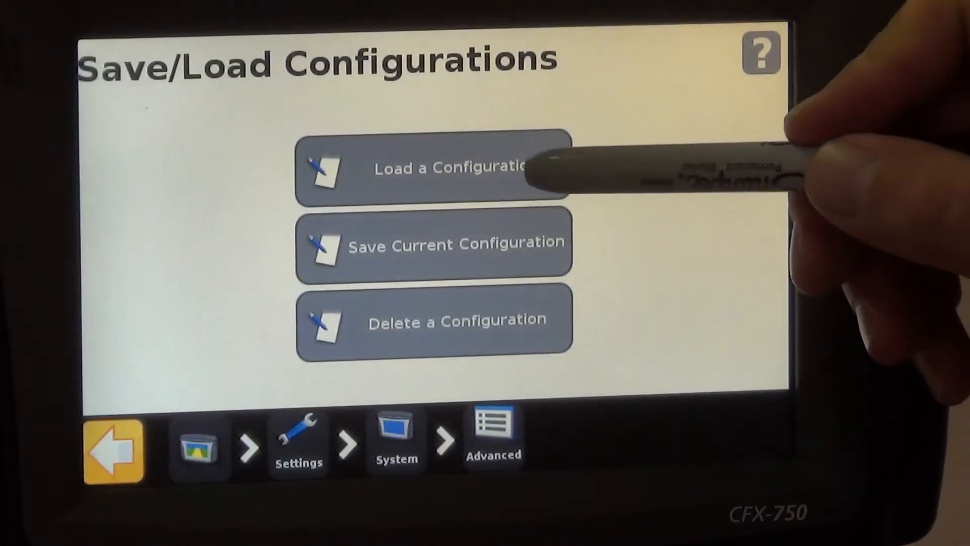
Open Load a Configuration and select the [USB] 8300 entry
{"action": "left_click", "coordinate": [434, 167]}
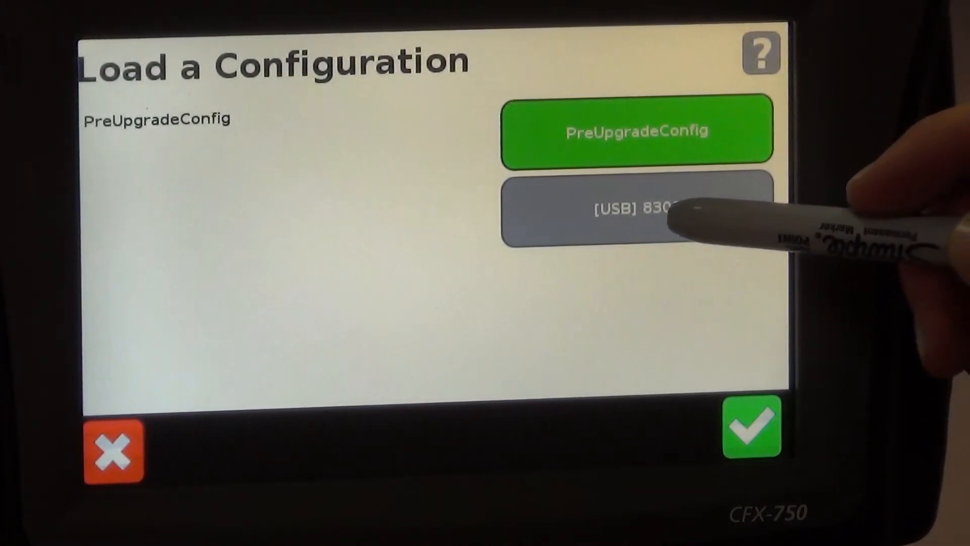
{"action": "left_click", "coordinate": [638, 208]}
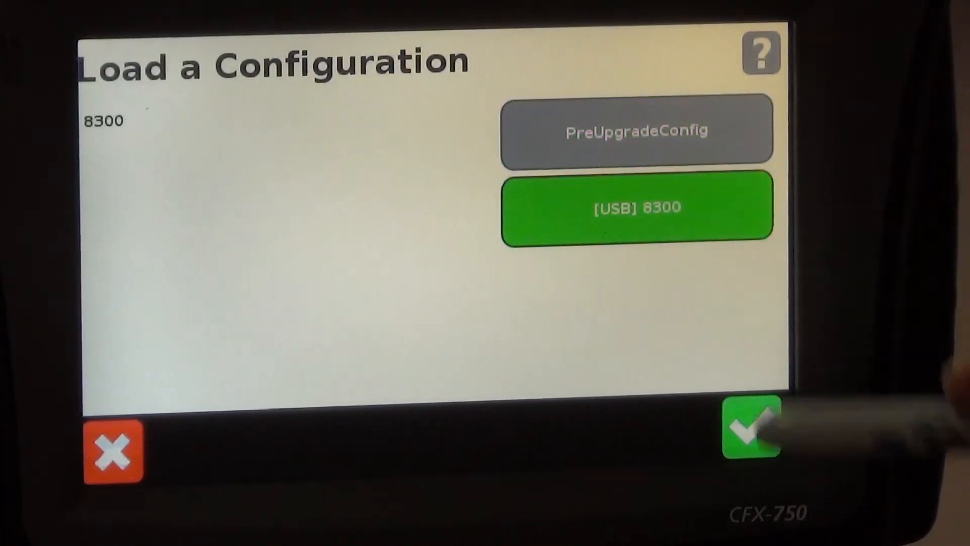